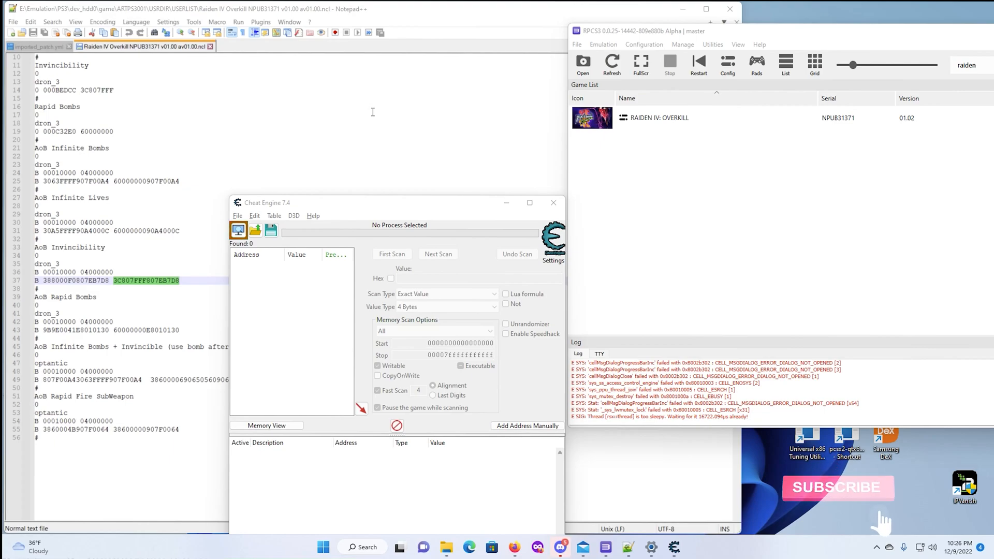
# Step: Boot Raiden IV: Overkill from the RPCS3 game list
pyautogui.click(837, 487)
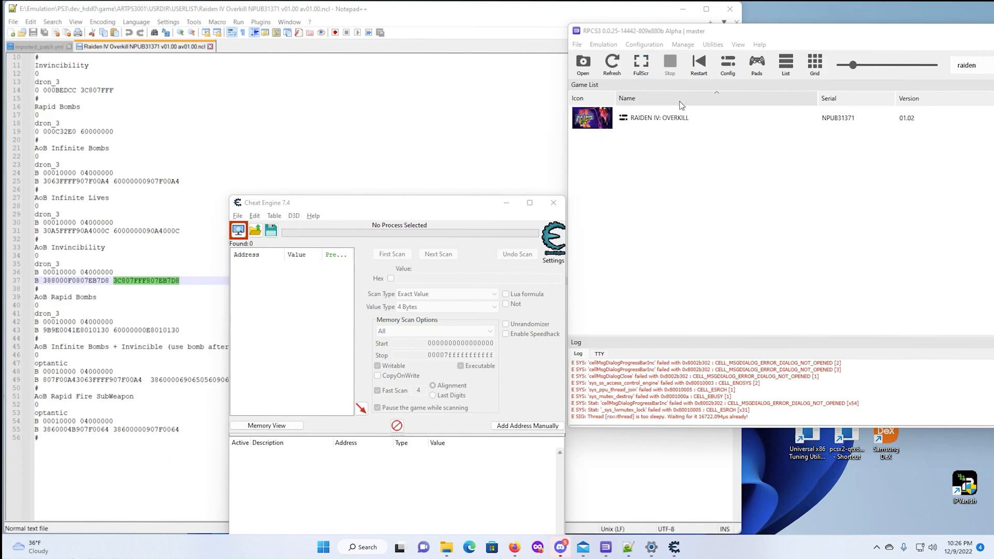
pyautogui.click(667, 117)
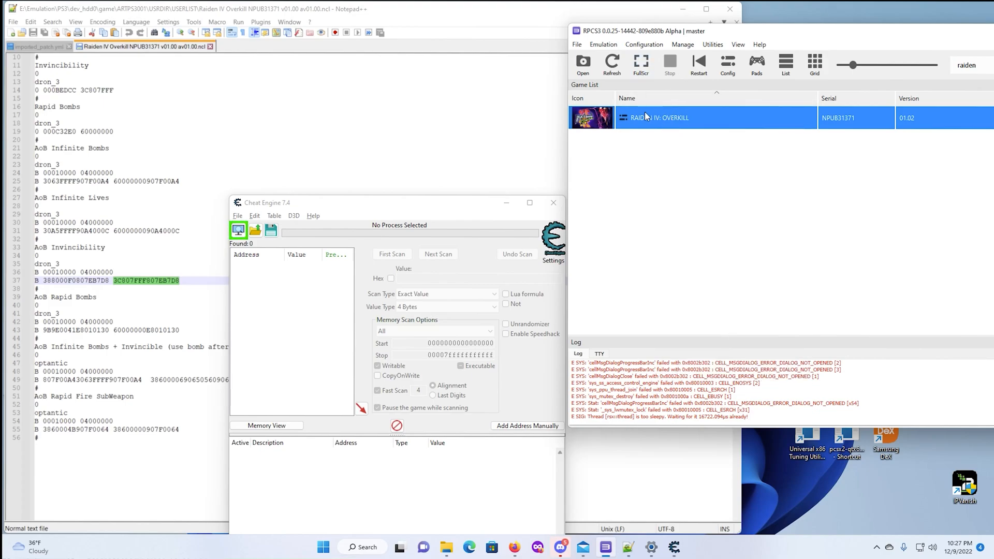
pyautogui.doubleClick(656, 117)
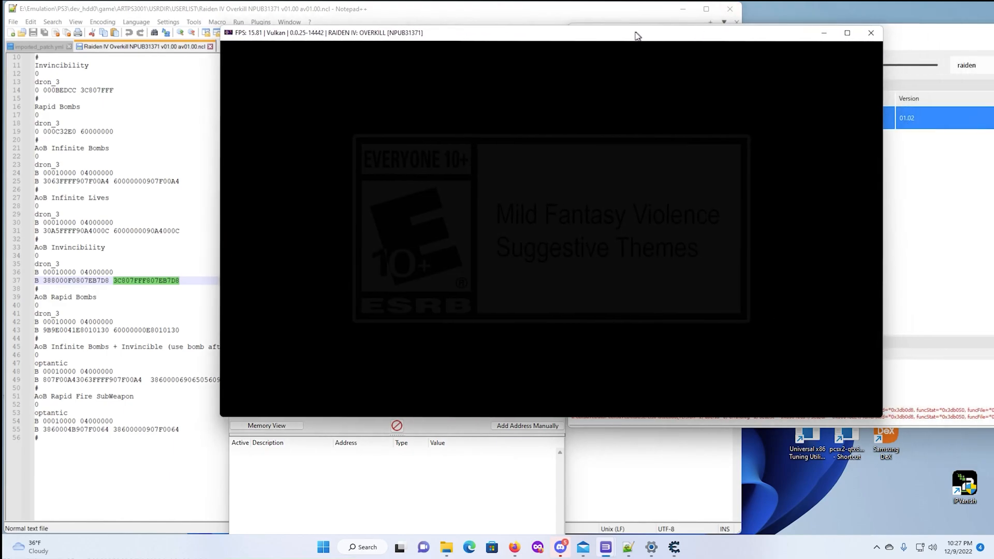
pyautogui.moveTo(518, 65)
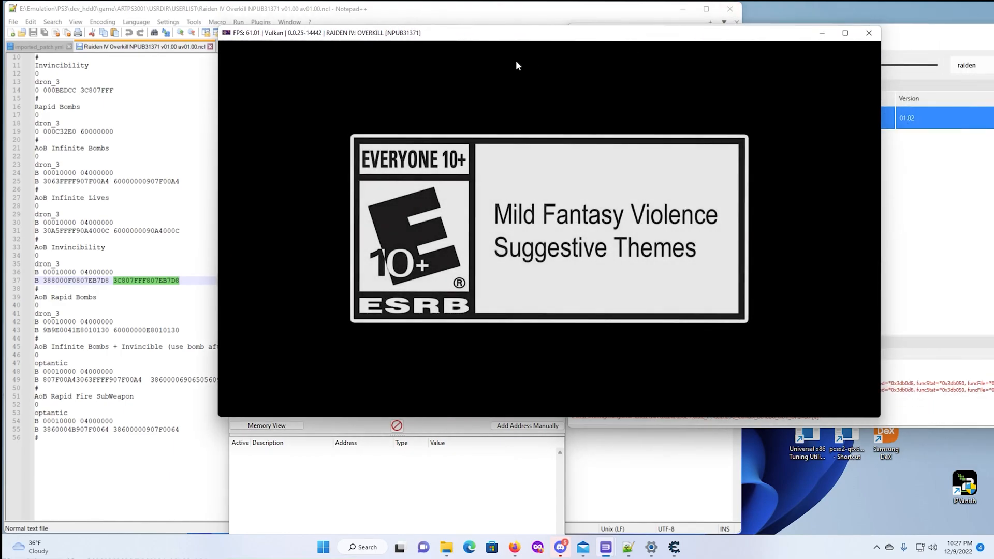
pyautogui.moveTo(703, 89)
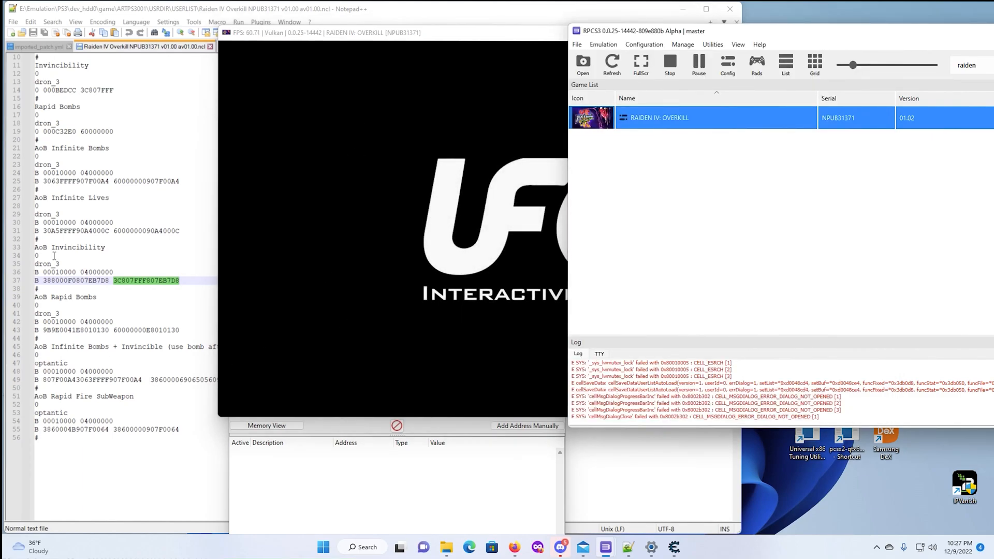
pyautogui.moveTo(148, 175)
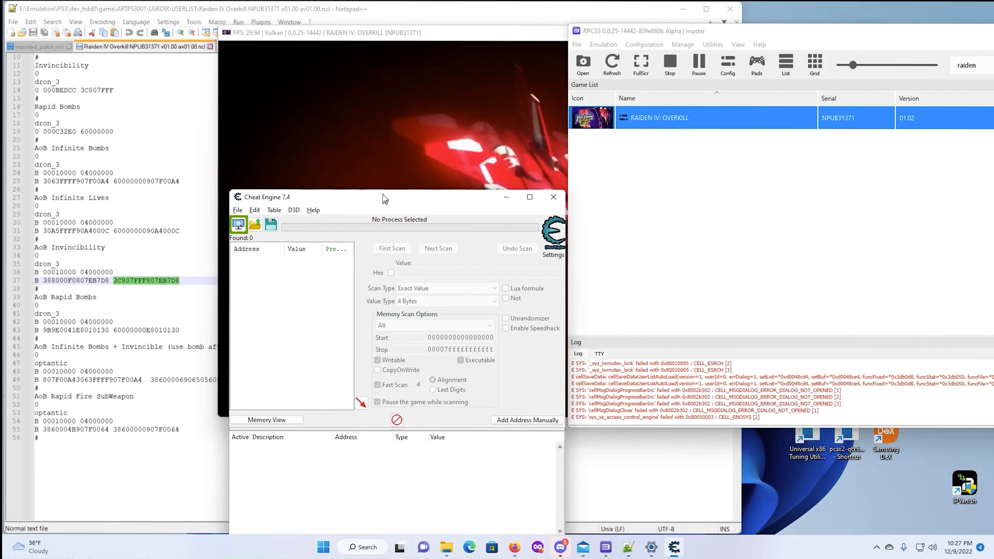
# Step: Attach Cheat Engine to the rpcs3.exe game process and set Value Type to Array of byte
pyautogui.moveTo(385, 197); pyautogui.dragTo(386, 152)
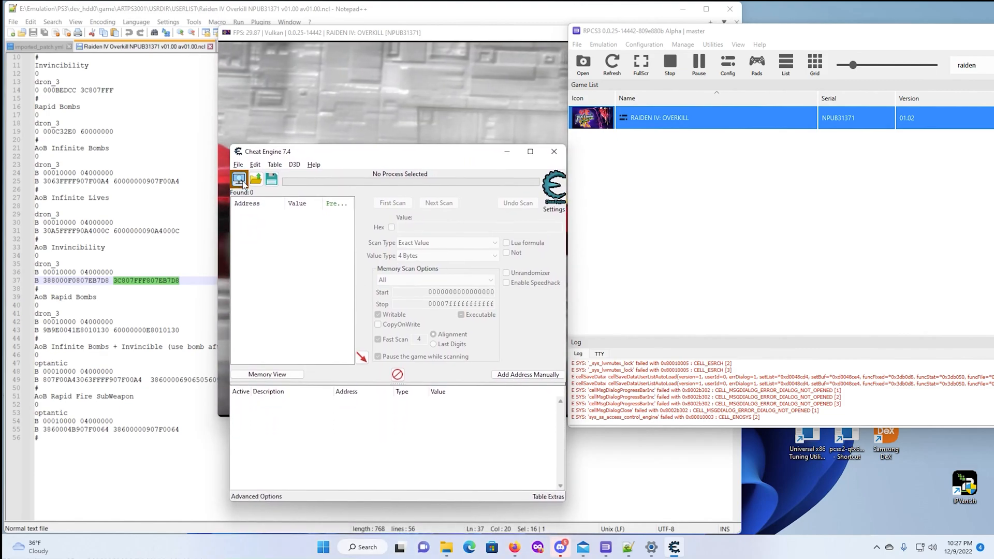
pyautogui.click(238, 178)
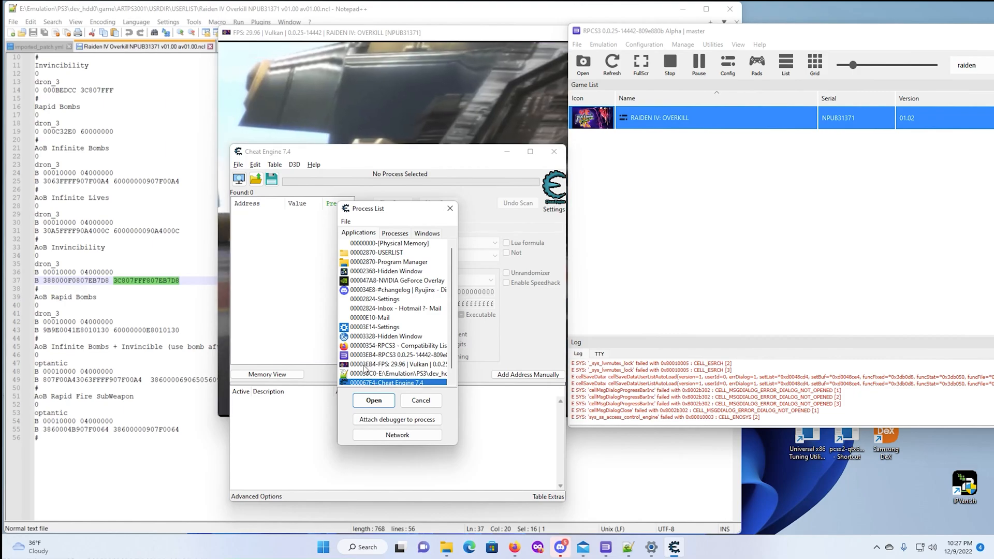
pyautogui.click(395, 364)
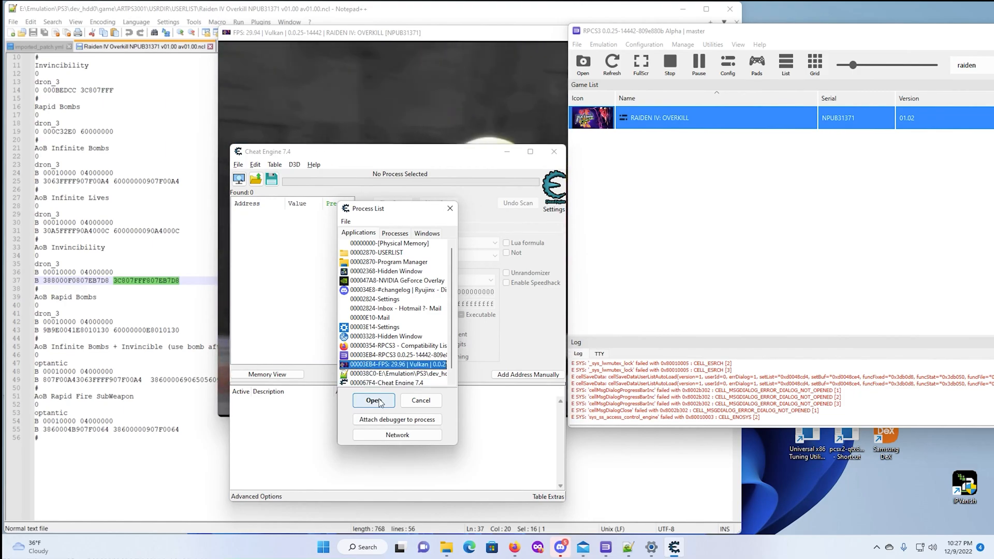
pyautogui.click(373, 399)
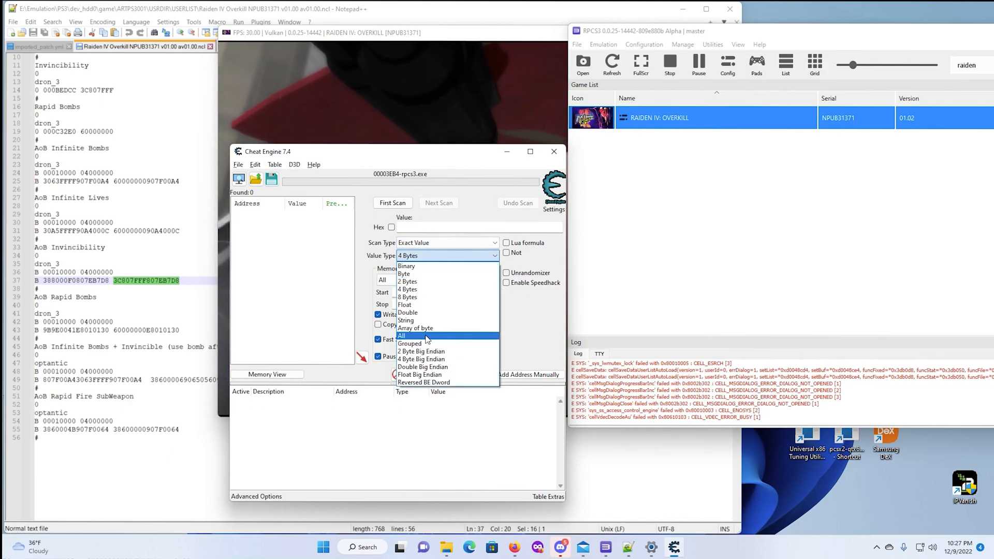
pyautogui.click(416, 327)
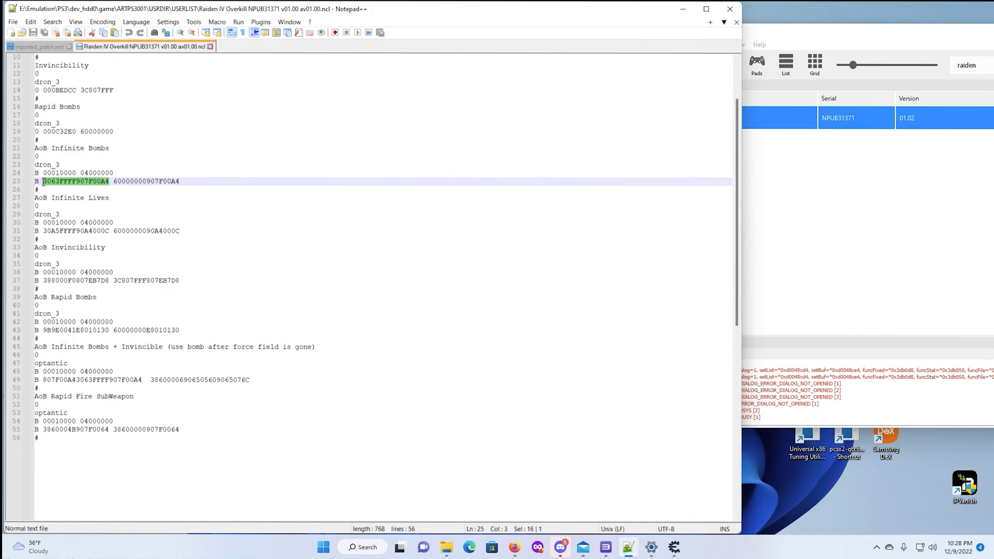
# Step: Run a first scan for the Infinite Bombs bytes 3063FFFF907F00A4 copied from Notepad++
pyautogui.rightClick(70, 184)
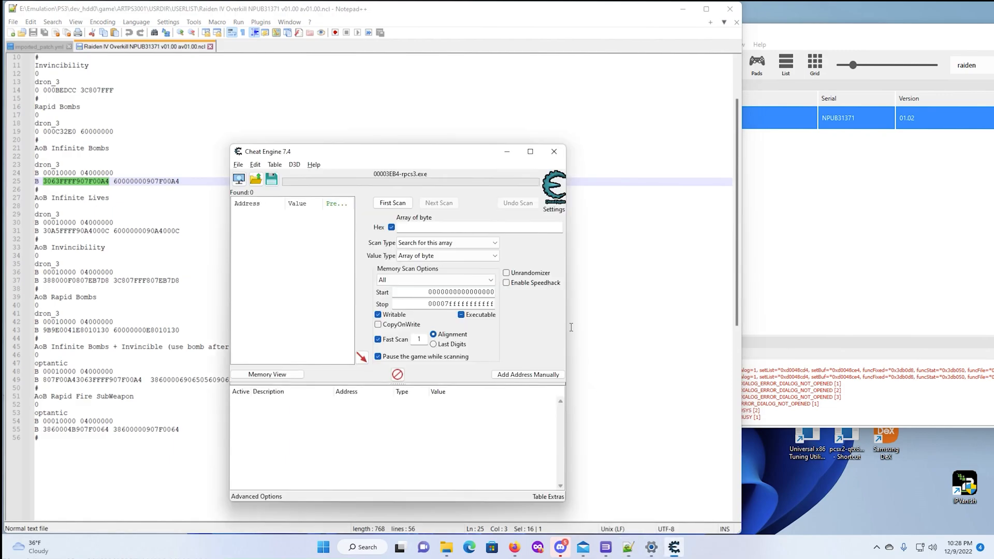
pyautogui.rightClick(440, 227)
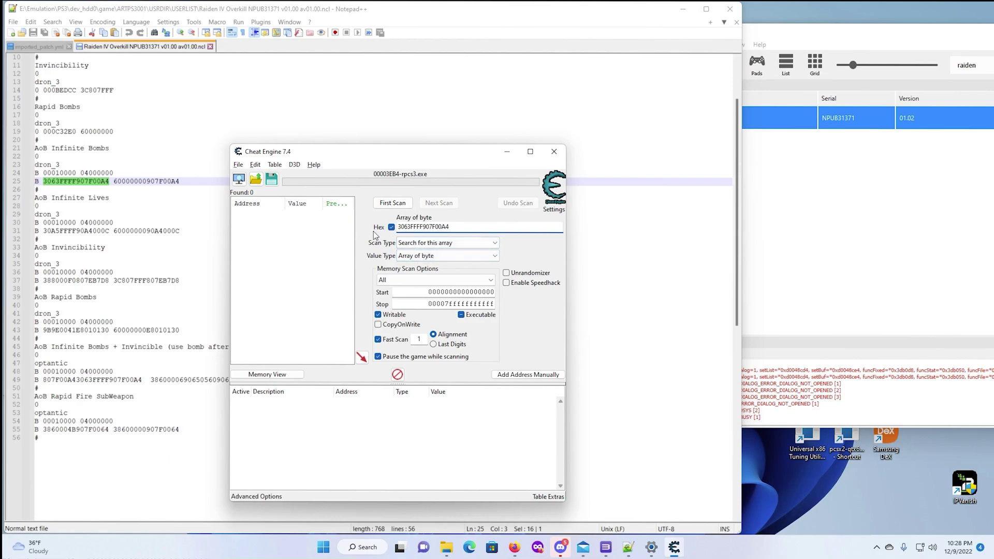
pyautogui.click(392, 203)
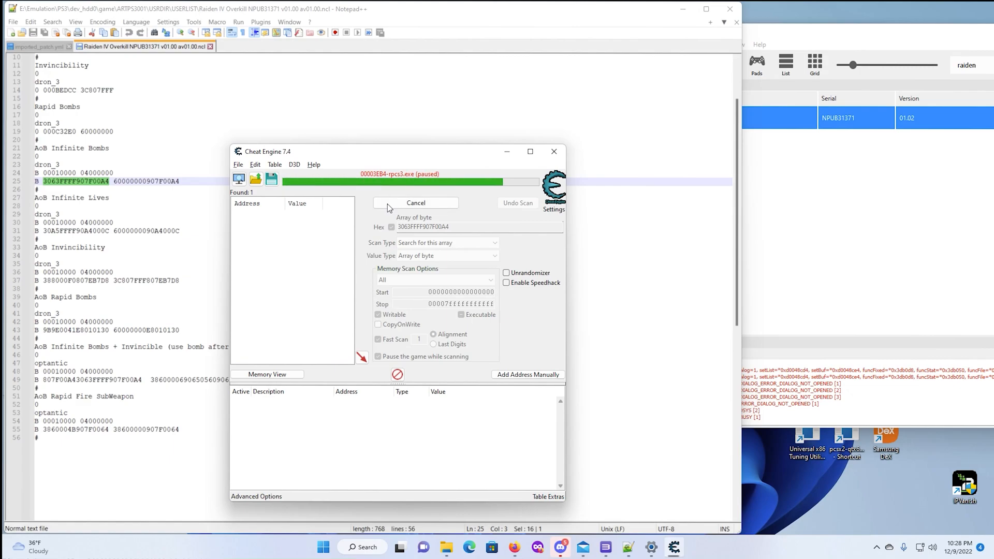
# Step: Add the found address 4000C32E0 to the table and describe it as AoB Infinite Bombs
pyautogui.click(415, 203)
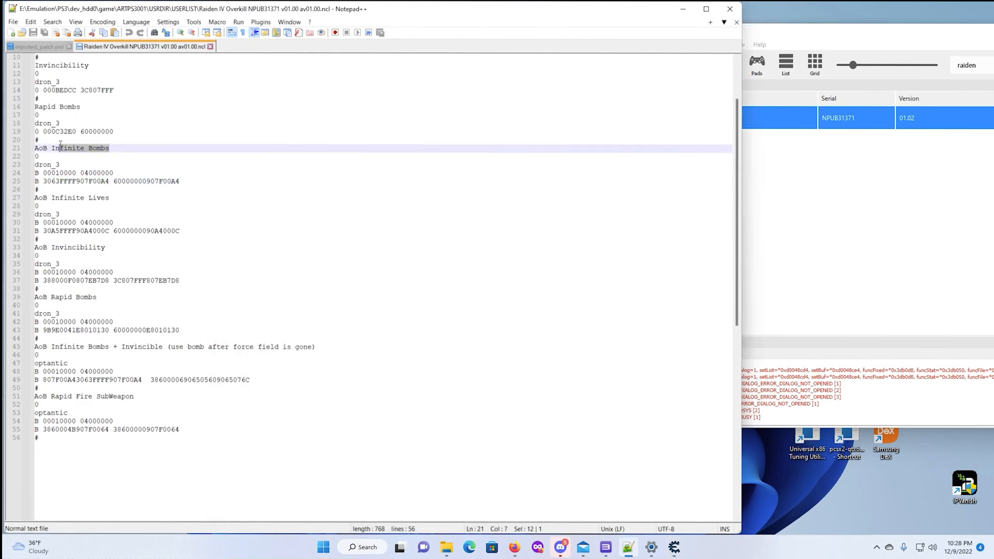
pyautogui.rightClick(46, 152)
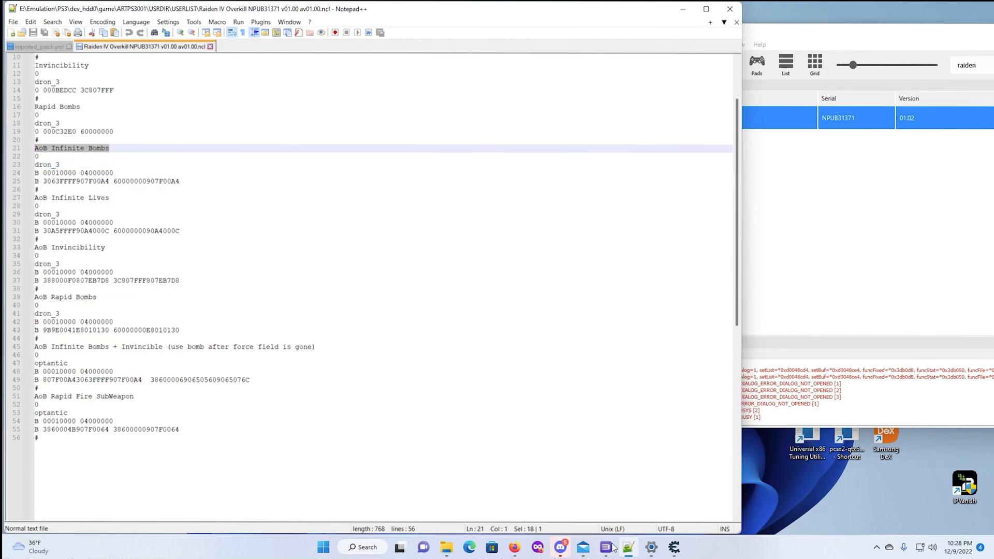
pyautogui.click(626, 547)
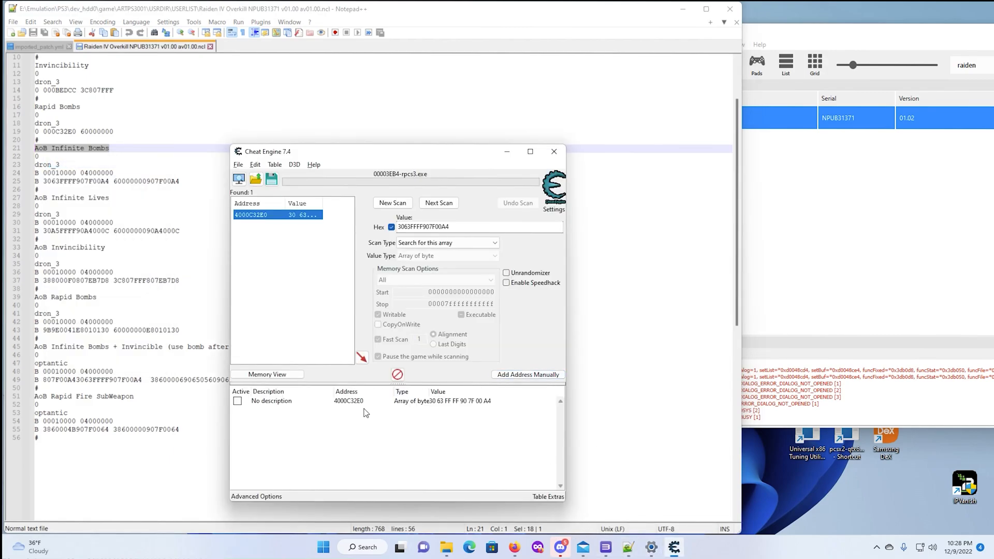
pyautogui.doubleClick(272, 400)
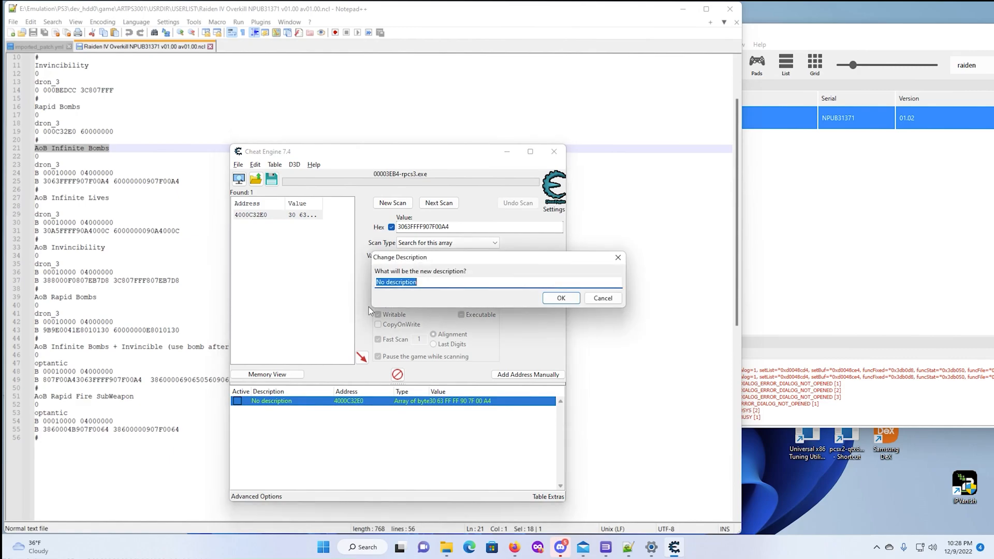
pyautogui.rightClick(396, 282)
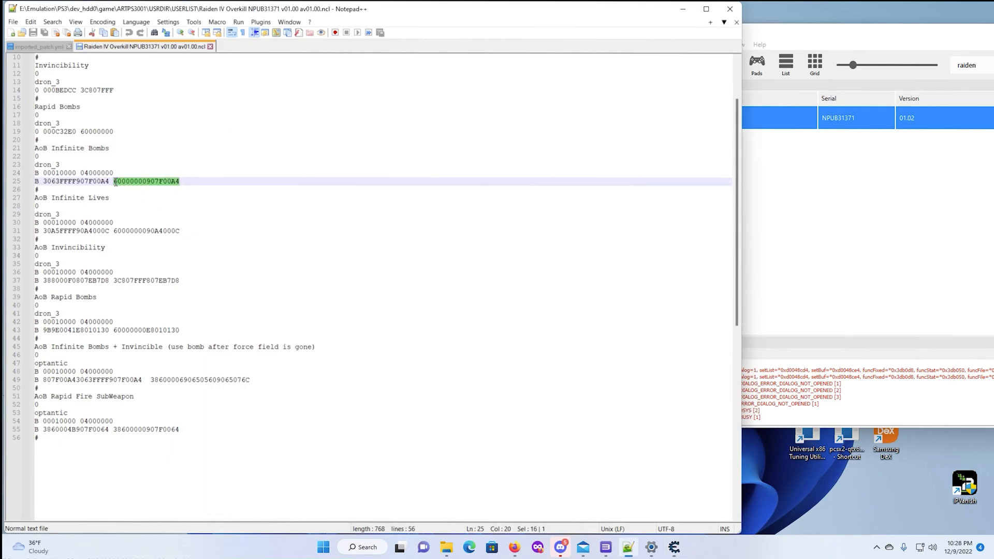
pyautogui.rightClick(145, 181)
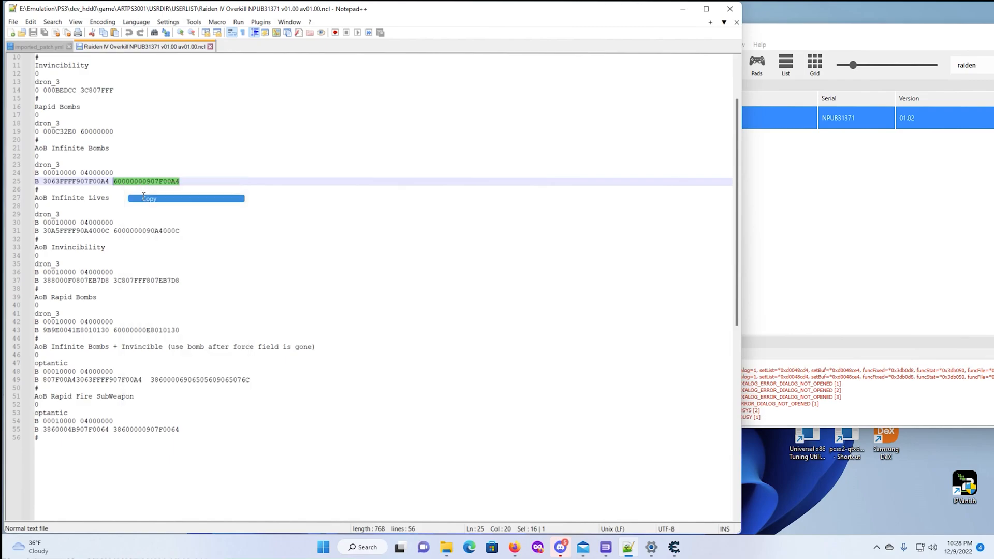
pyautogui.click(149, 198)
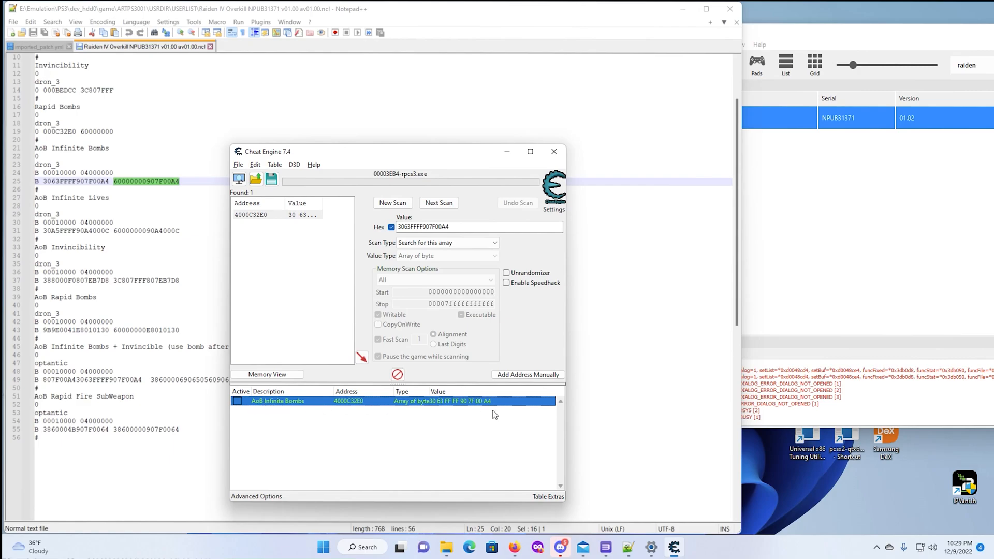
pyautogui.doubleClick(458, 400)
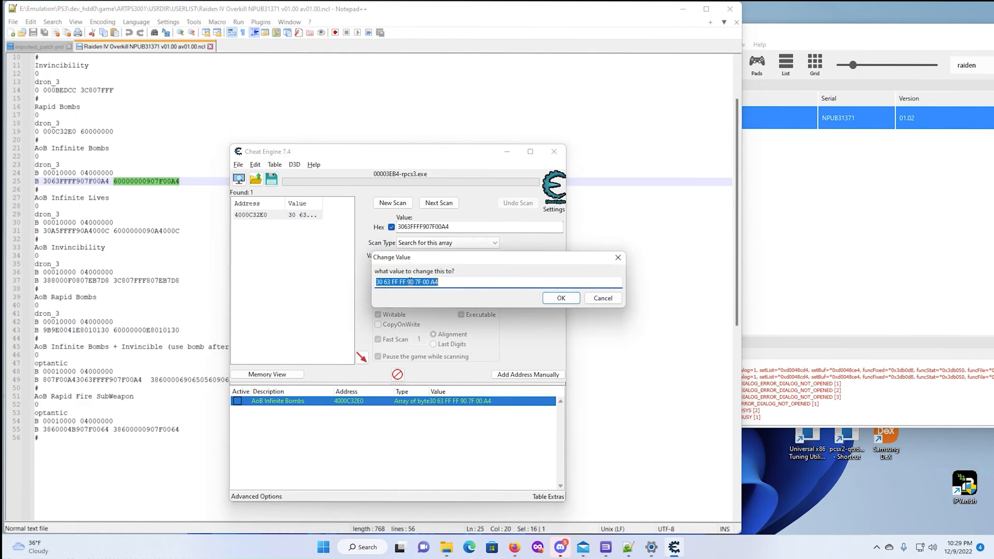
pyautogui.rightClick(406, 282)
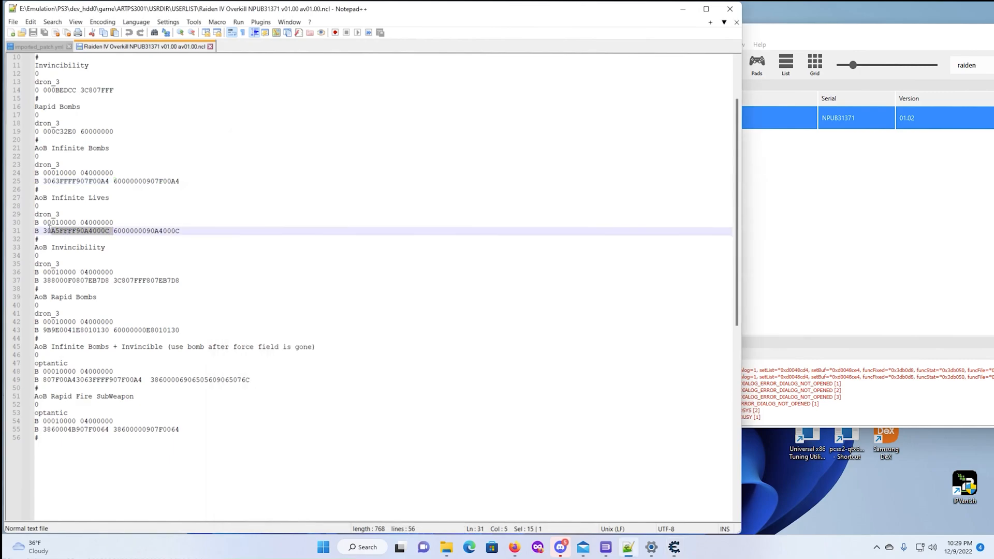
pyautogui.rightClick(73, 230)
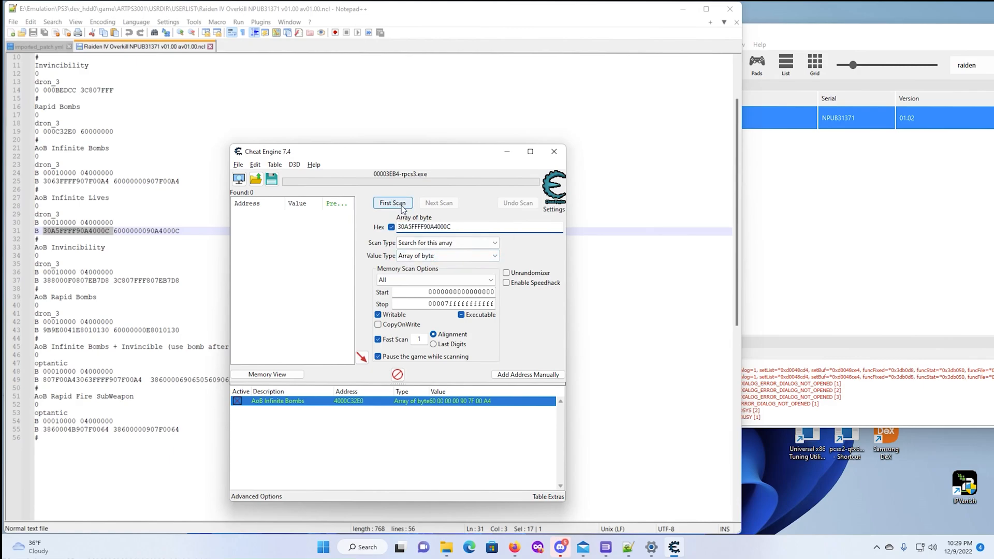
pyautogui.click(392, 203)
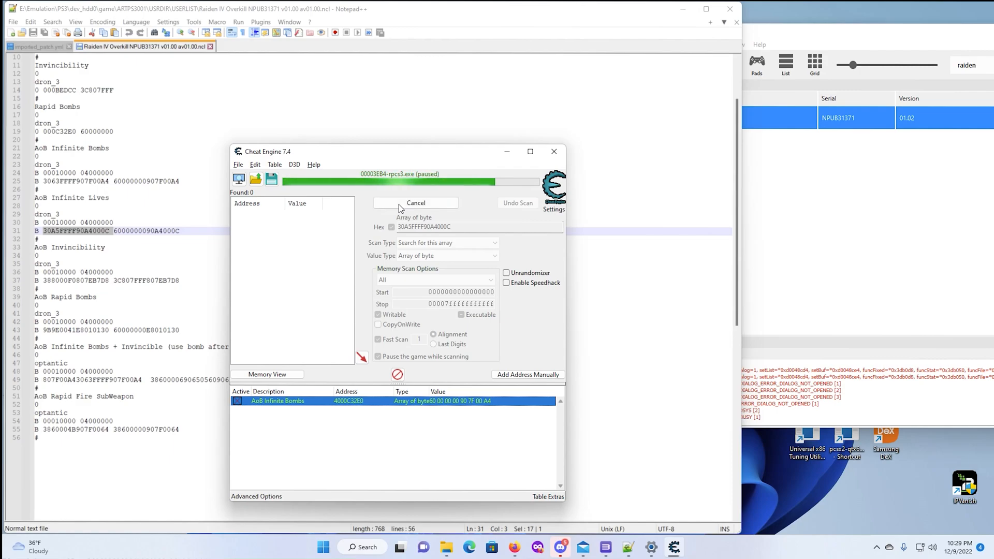
pyautogui.click(416, 203)
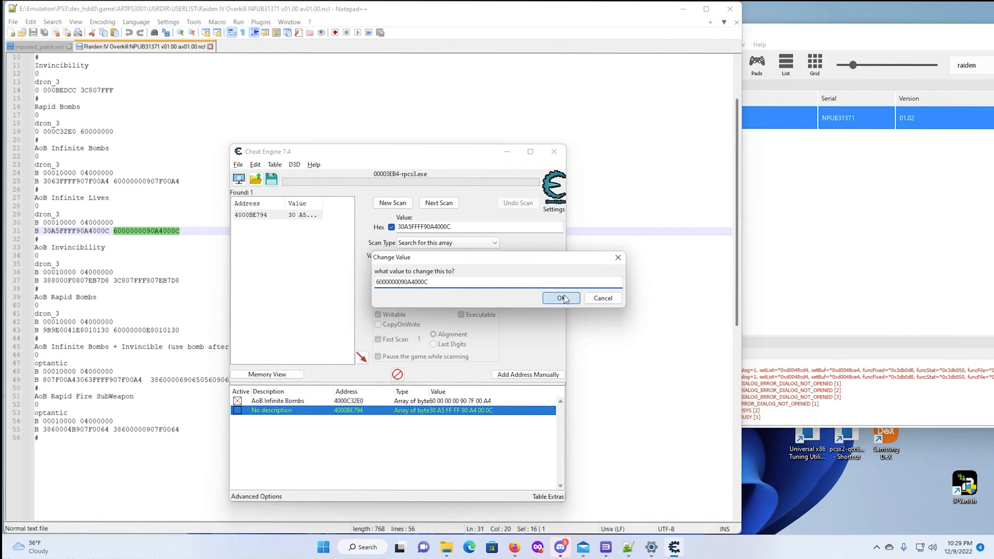
pyautogui.click(562, 298)
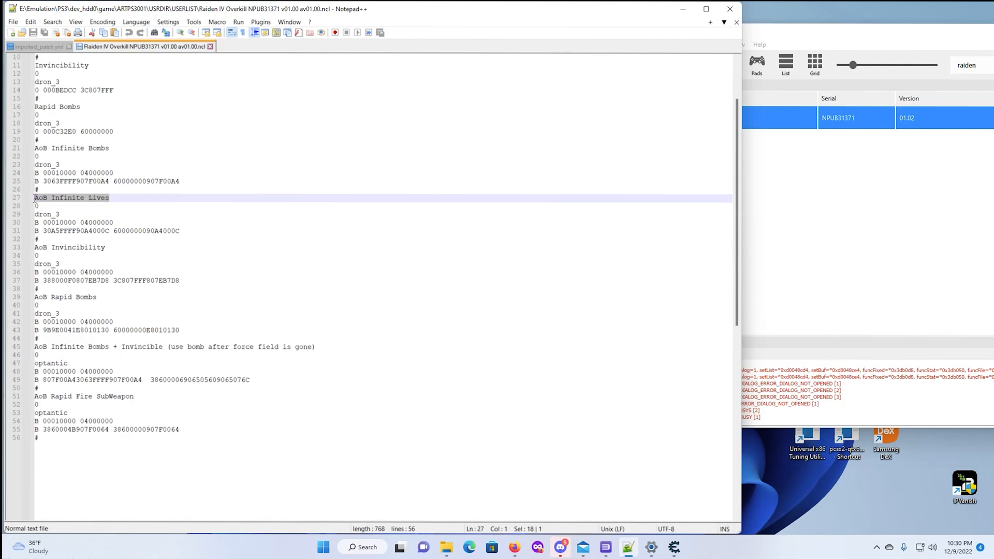
pyautogui.moveTo(493, 484)
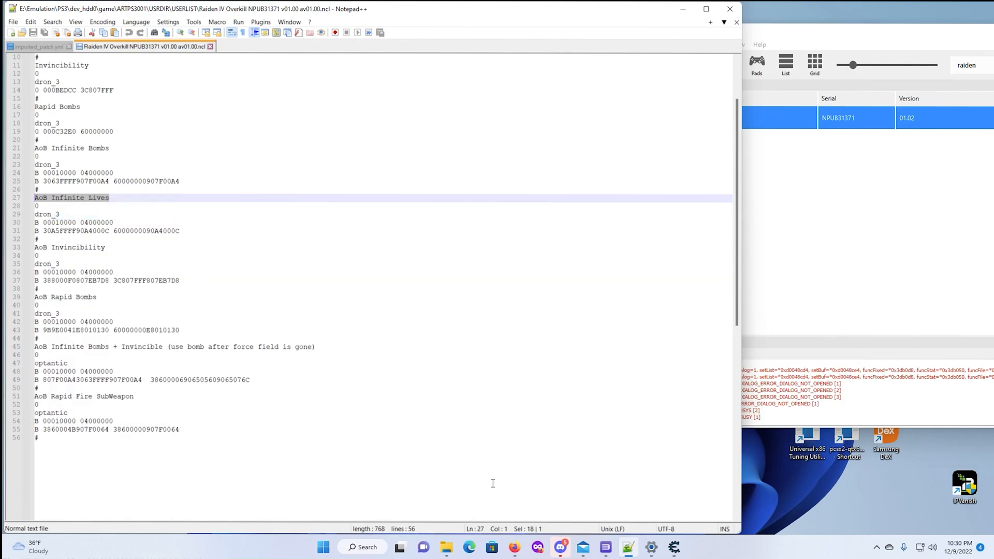
# Step: Rename the new table entry to AoB Infinite Lives
pyautogui.click(683, 547)
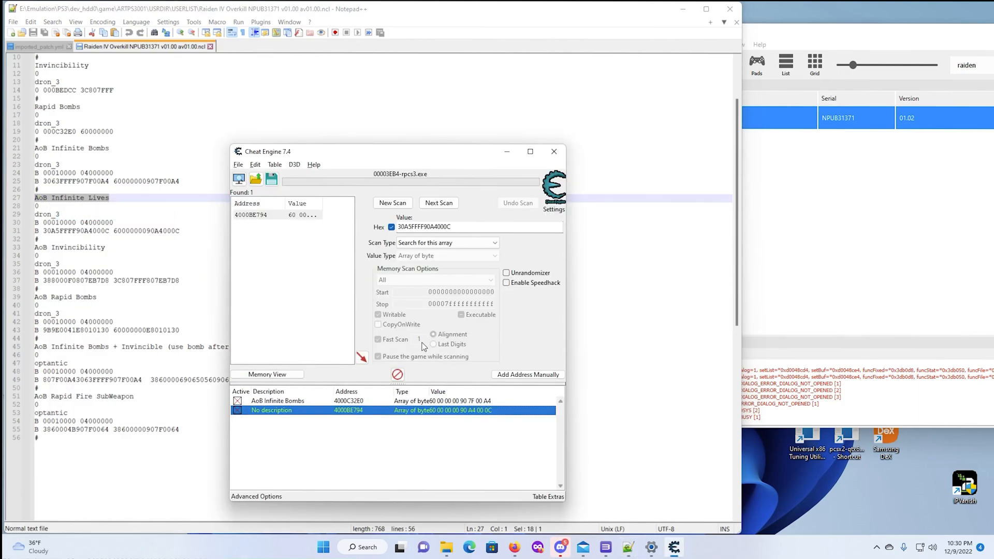
pyautogui.doubleClick(271, 410)
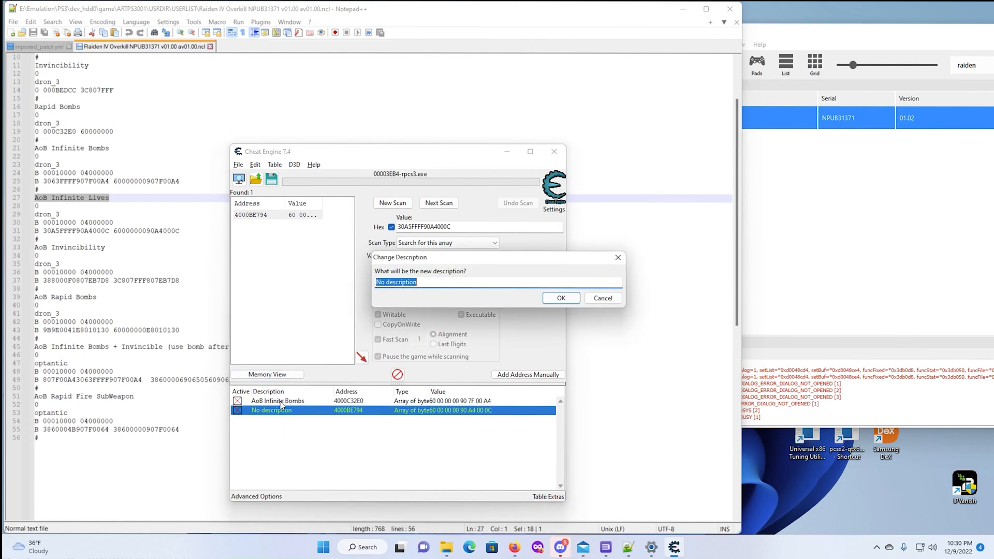
pyautogui.rightClick(402, 281)
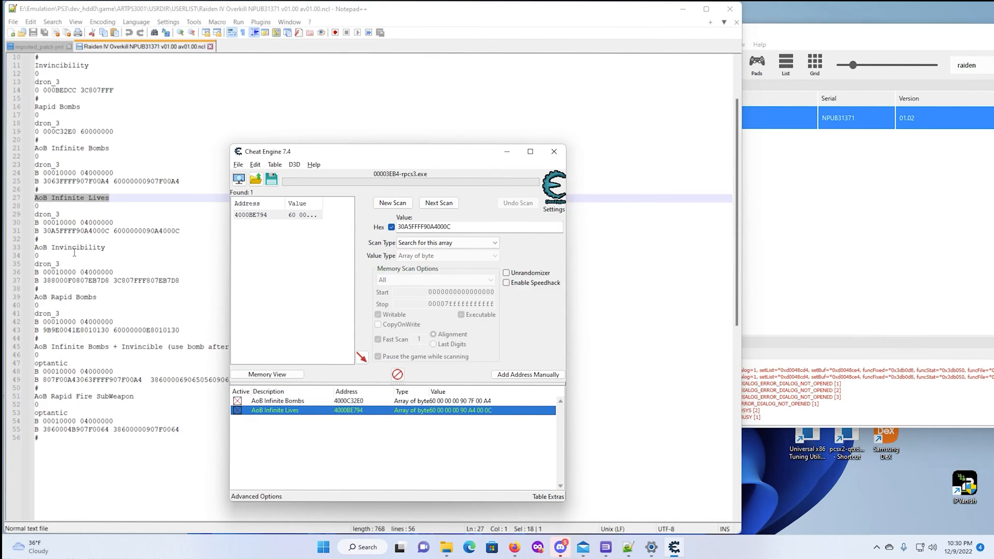
pyautogui.click(97, 247)
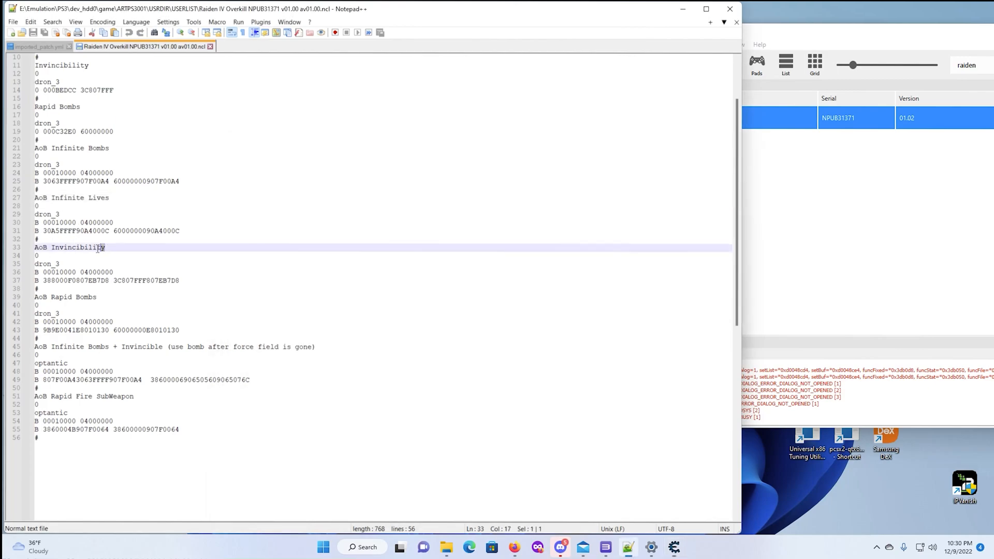
# Step: Copy the AoB Invincibility name and scan for its bytes 388000F0807EB7D8, adding the match at 4000BED04
pyautogui.rightClick(95, 248)
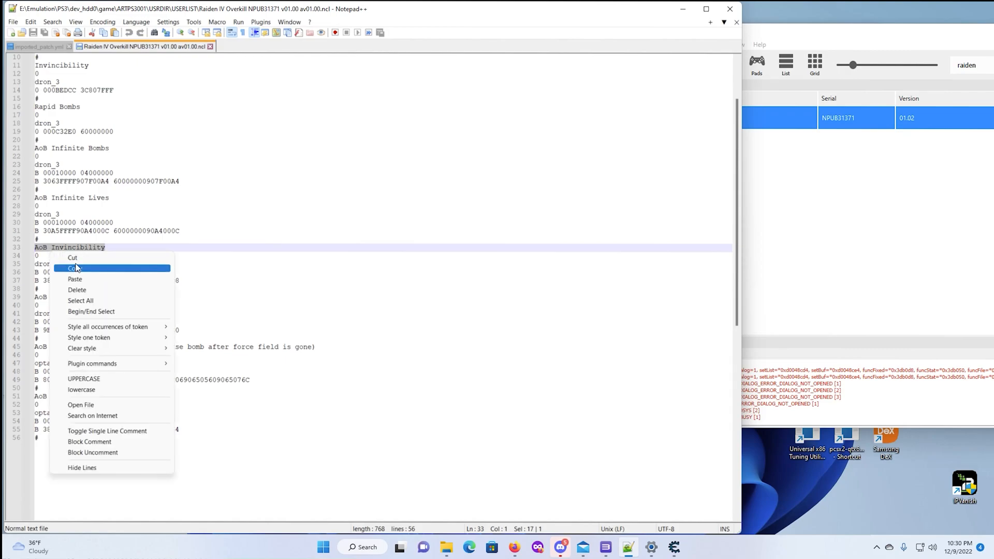
pyautogui.click(73, 268)
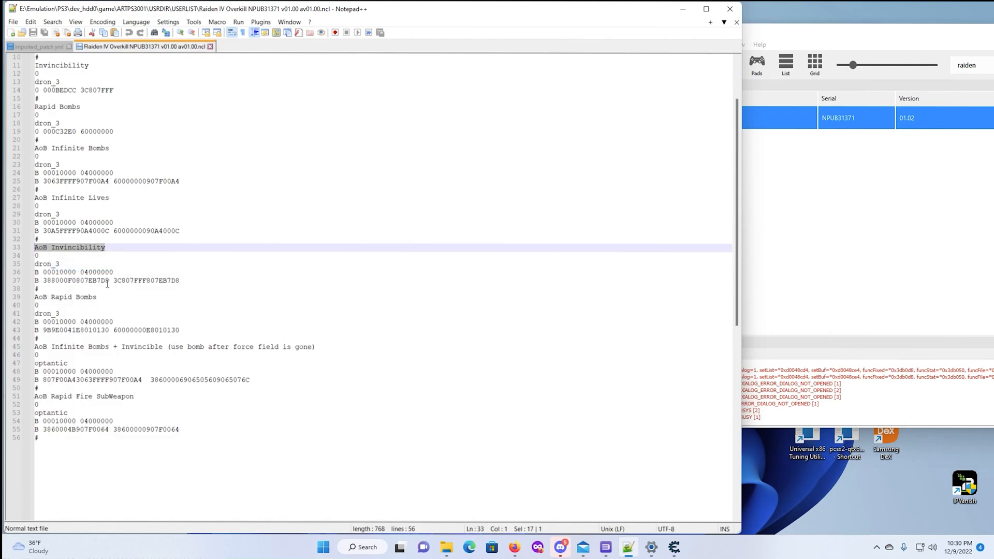
pyautogui.doubleClick(75, 279)
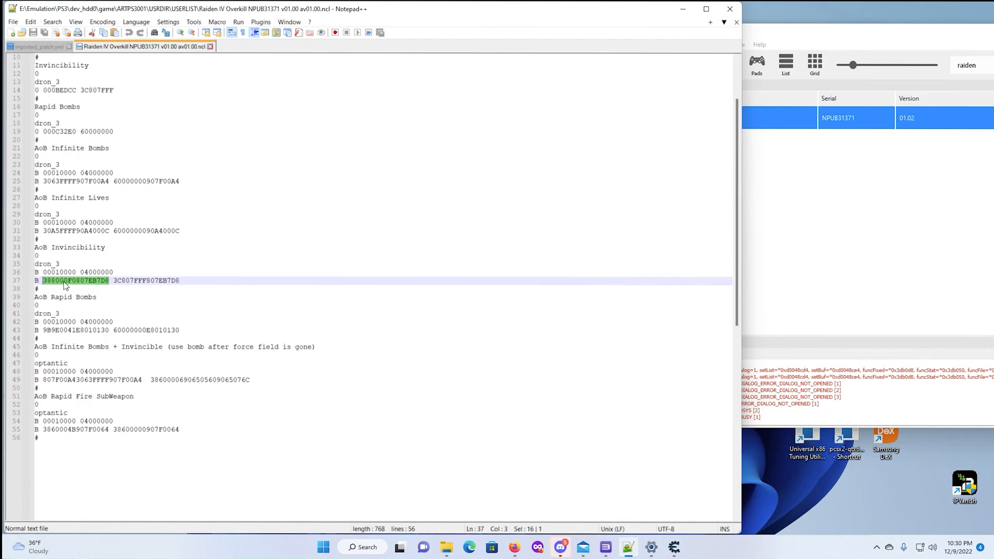
pyautogui.moveTo(577, 550)
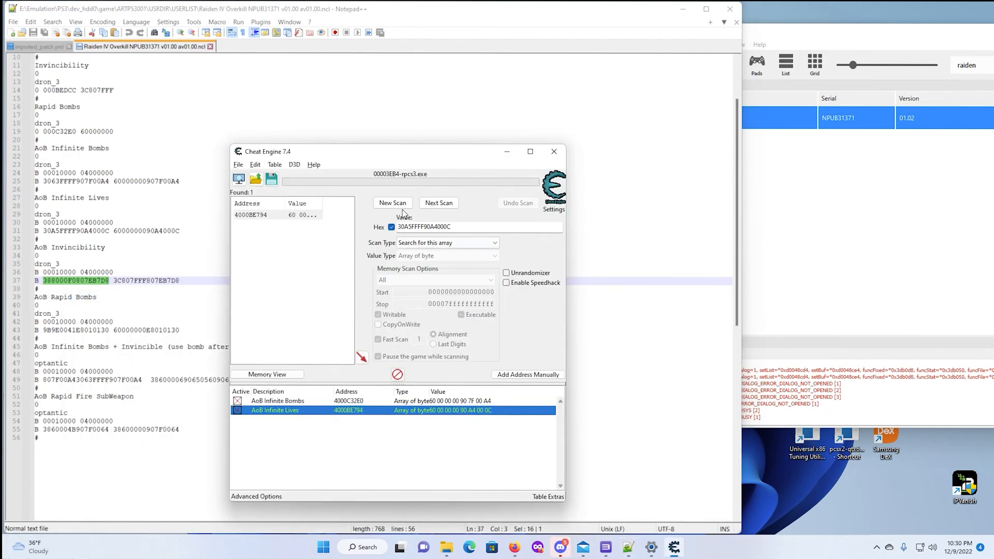
pyautogui.rightClick(425, 227)
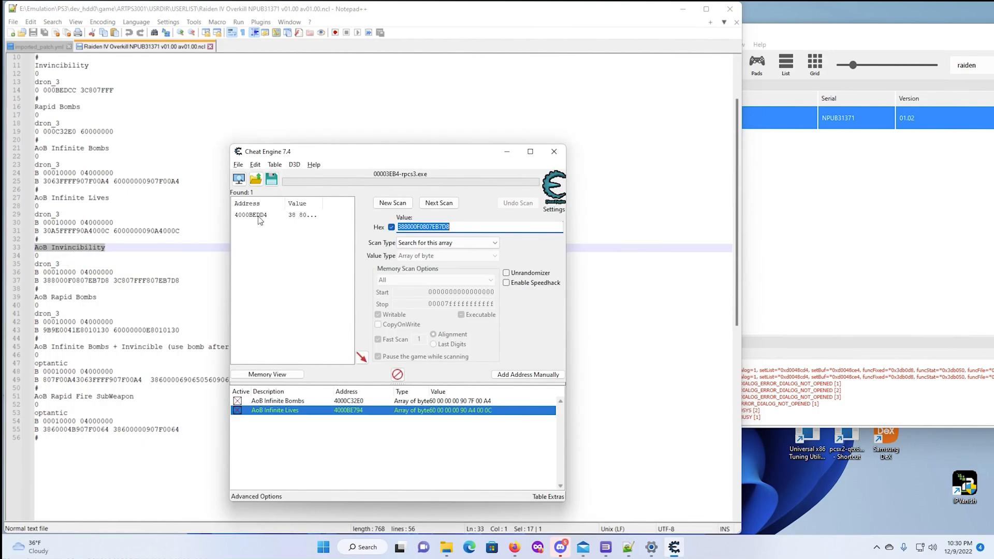
pyautogui.moveTo(259, 219)
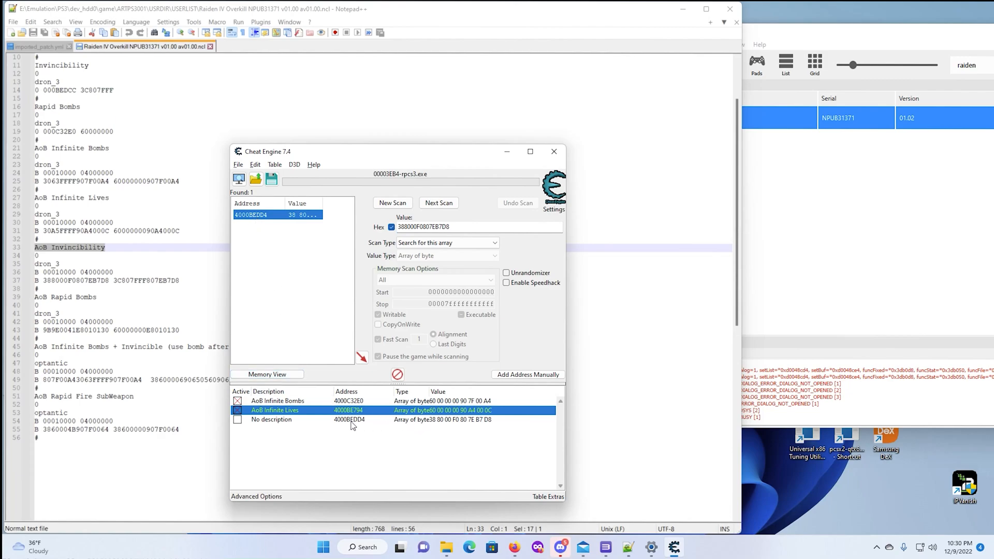
# Step: Name the third entry AoB Invincibility and set its bytes to 3C807FFF807EB7D8
pyautogui.doubleClick(271, 419)
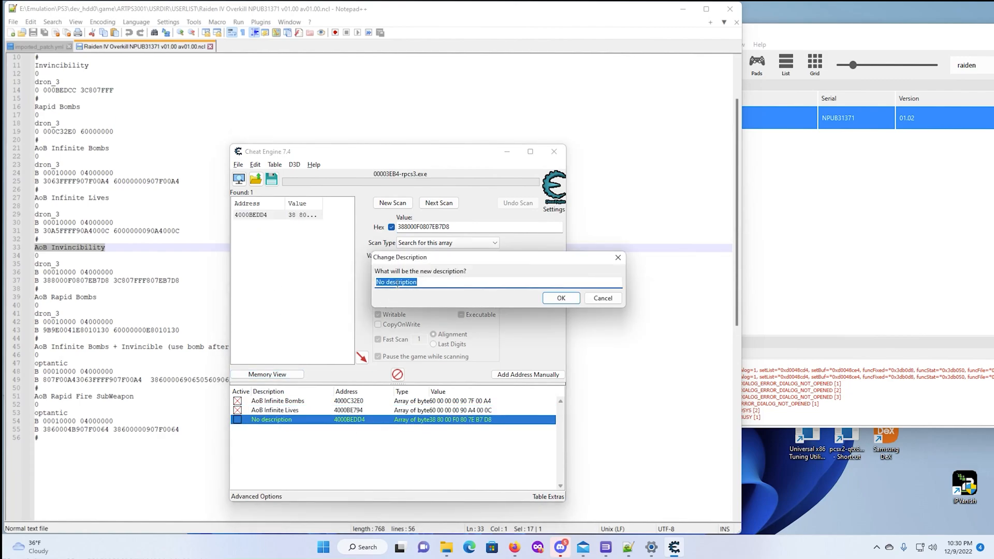
pyautogui.write('AoB Invincibility')
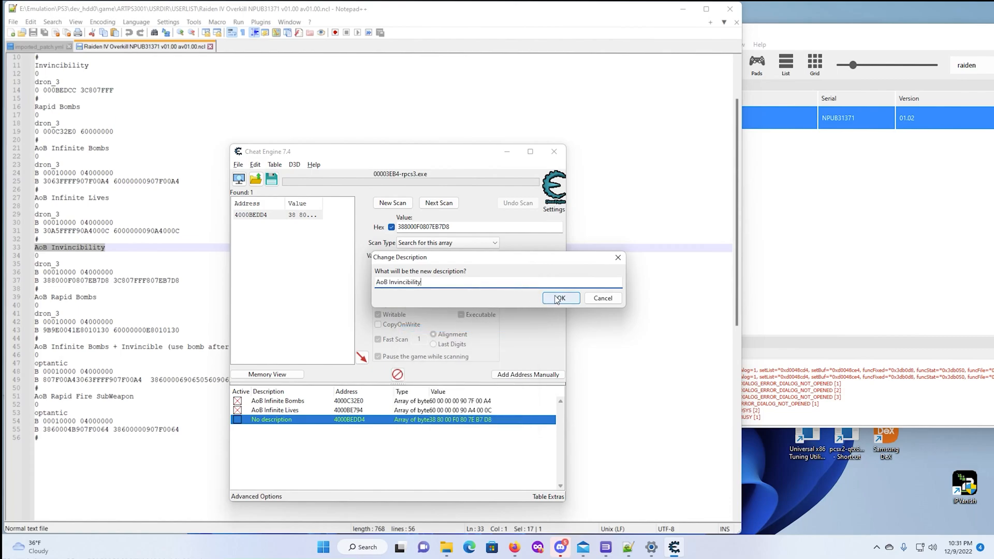
pyautogui.click(560, 298)
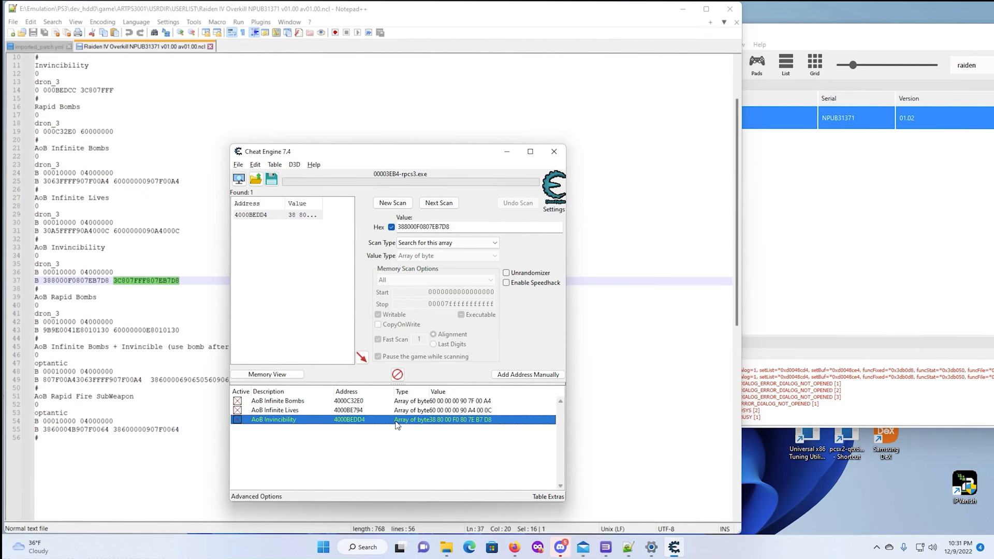
pyautogui.doubleClick(458, 419)
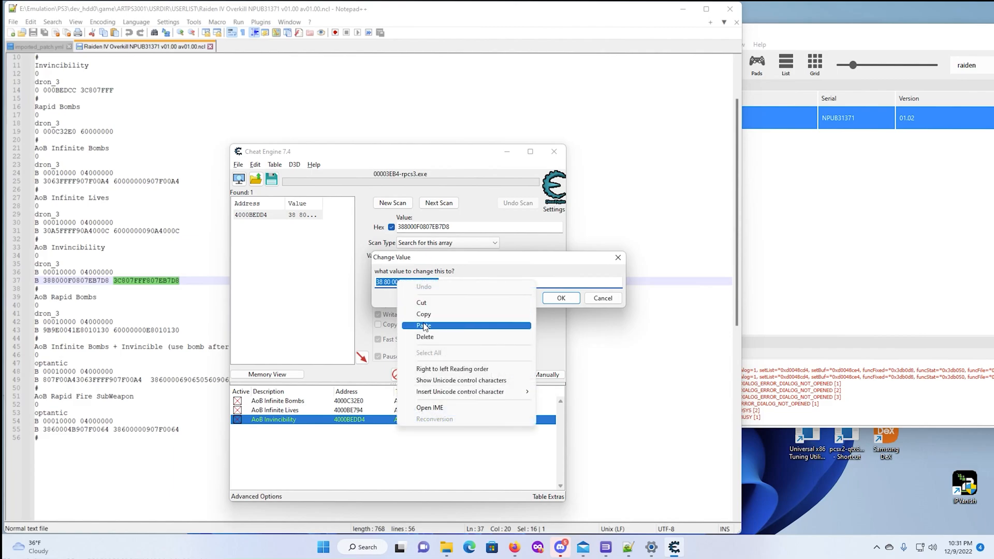
pyautogui.click(423, 325)
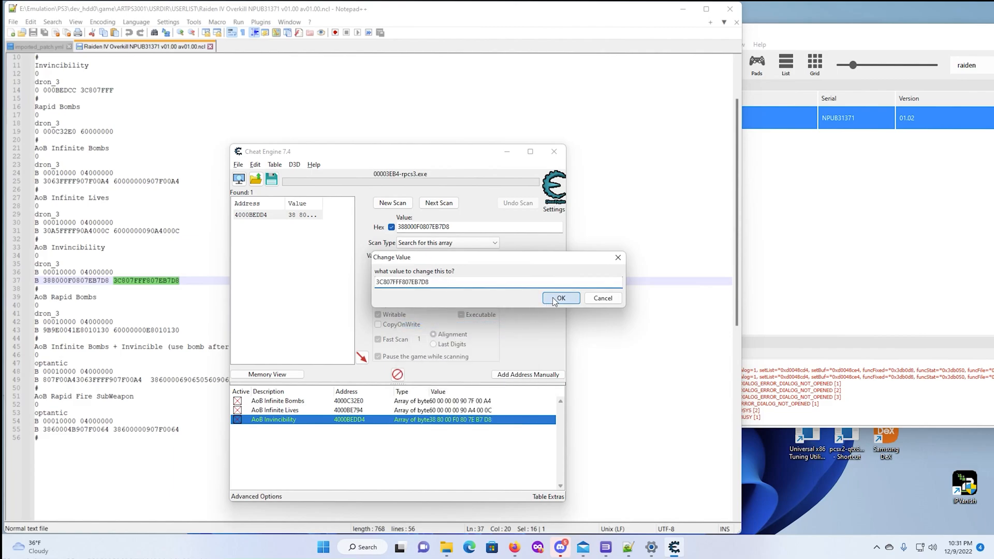
pyautogui.click(561, 298)
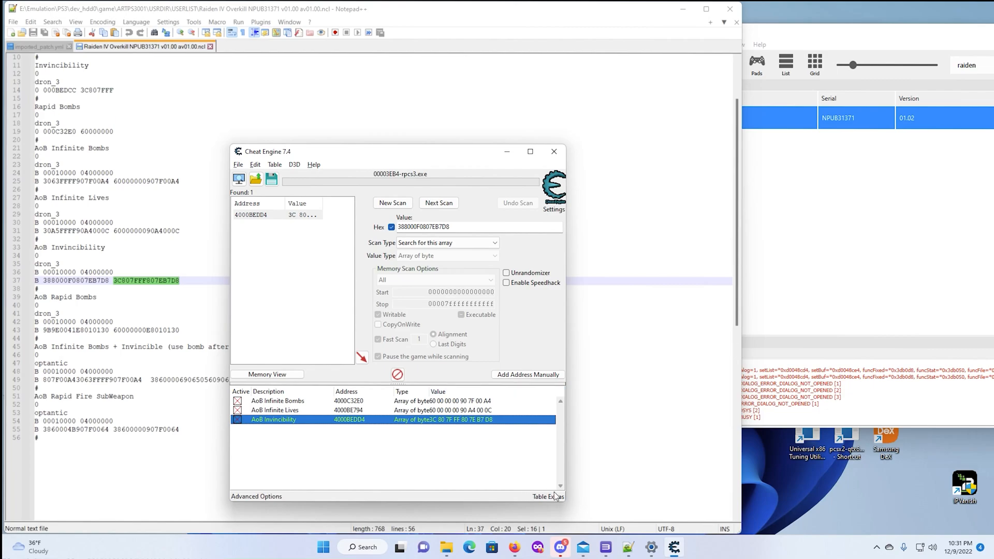
# Step: Widen the Cheat Engine window so the full patched byte values are readable
pyautogui.moveTo(567, 505); pyautogui.dragTo(600, 517)
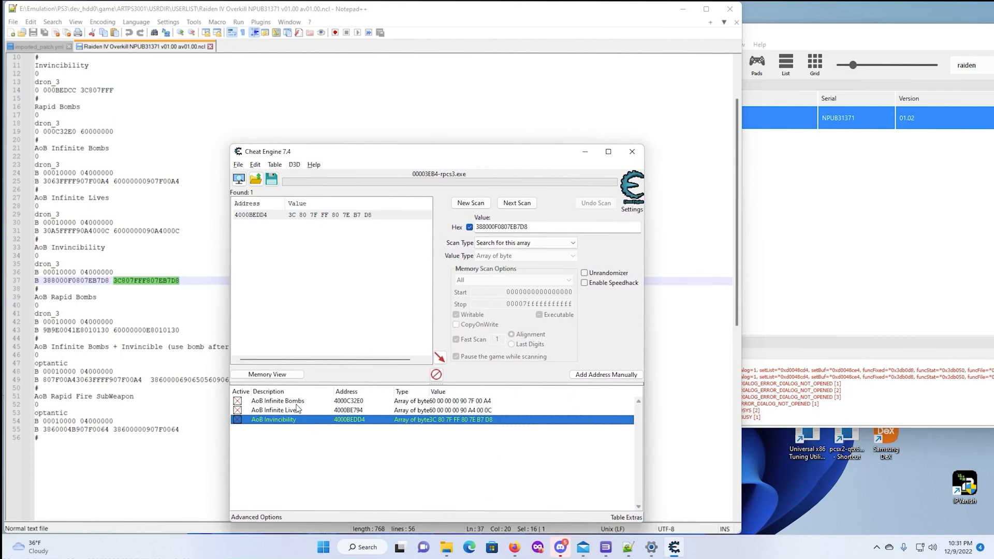
pyautogui.moveTo(448, 427)
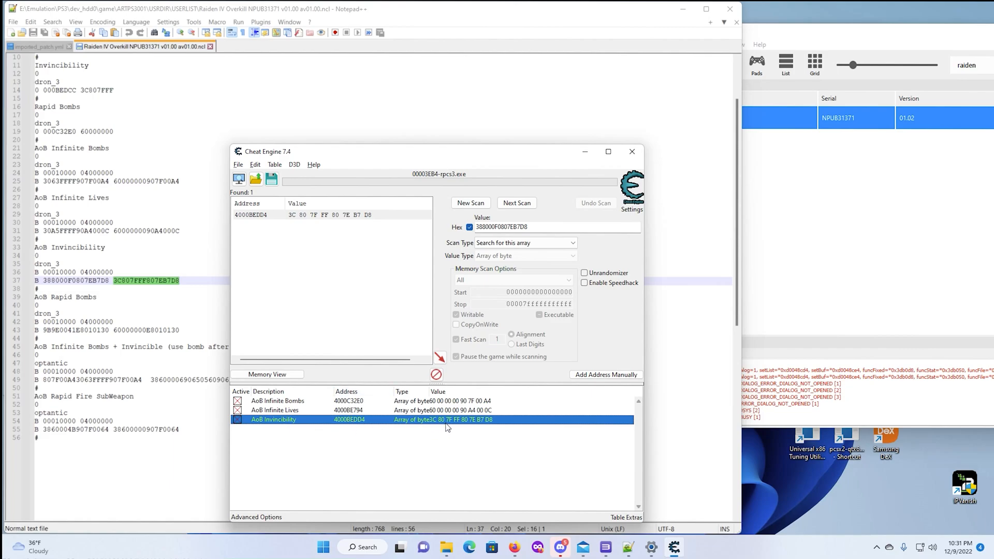
pyautogui.moveTo(443, 422)
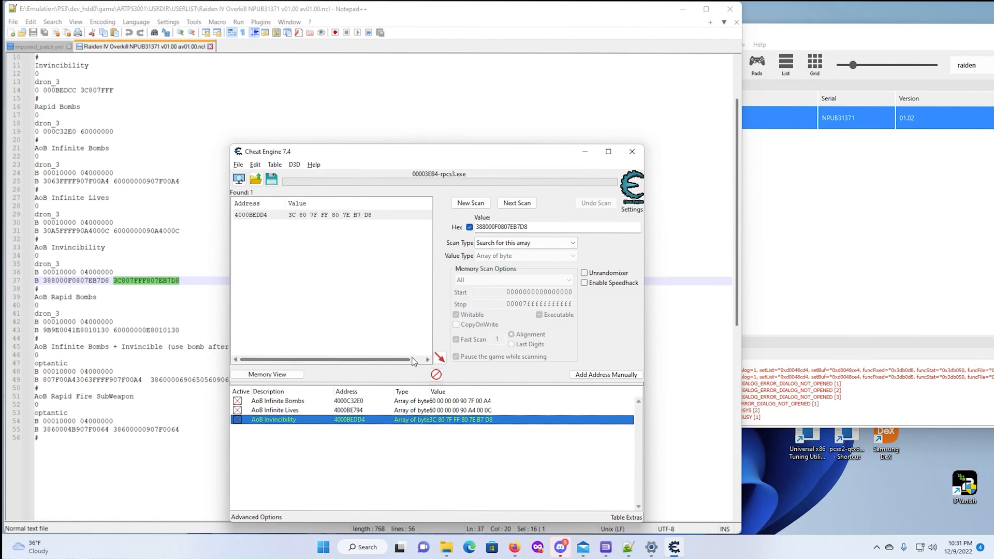
pyautogui.moveTo(601, 546)
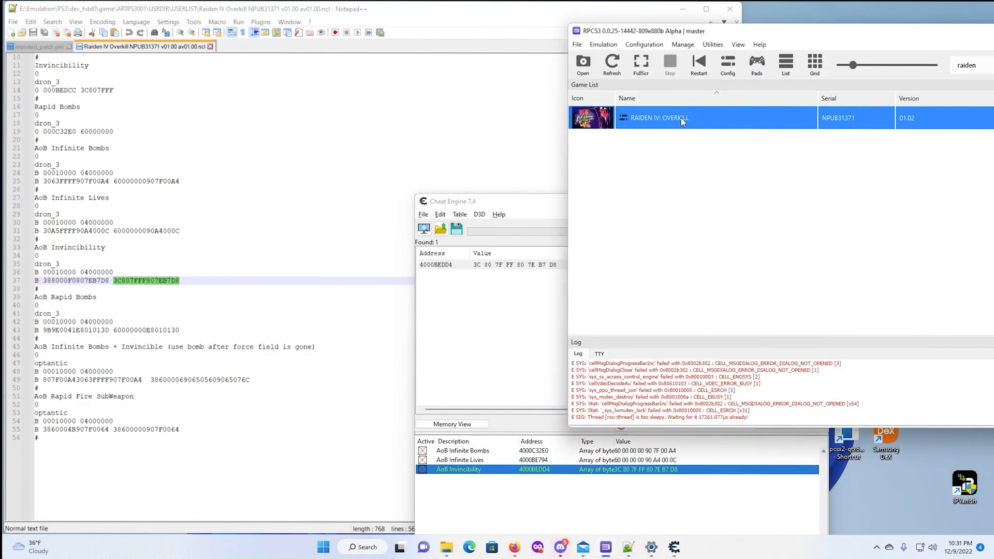
# Step: Relaunch Raiden IV: OverKill from the RPCS3 game list to reach its main menu
pyautogui.doubleClick(682, 117)
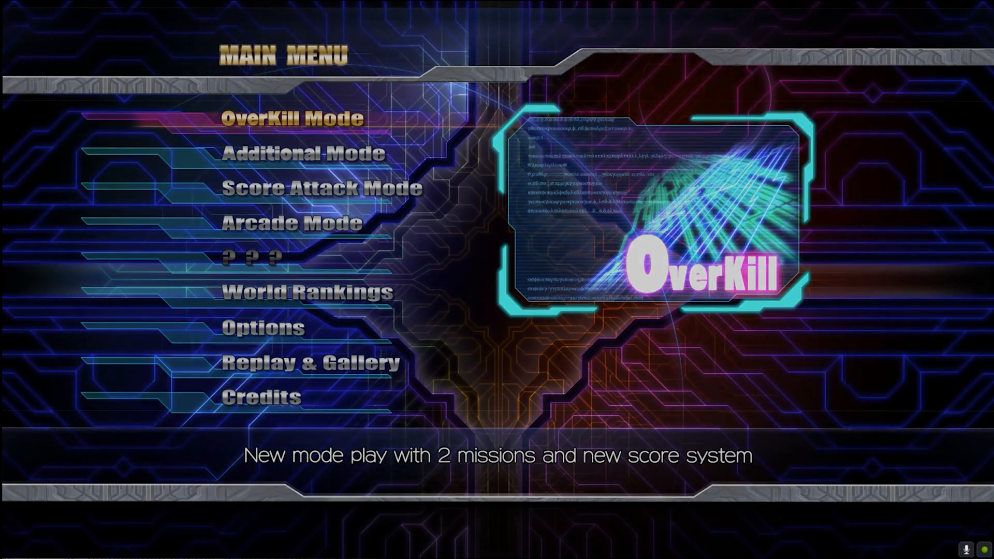
# Step: Enter OverKill Mode and start a solo game, reaching the Weapon Select screen
pyautogui.click(292, 119)
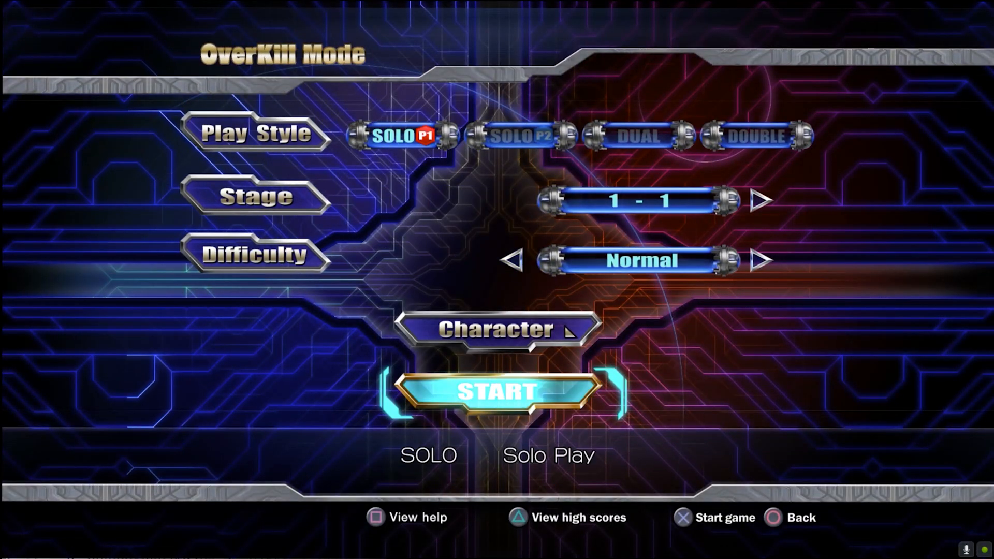
pyautogui.click(493, 393)
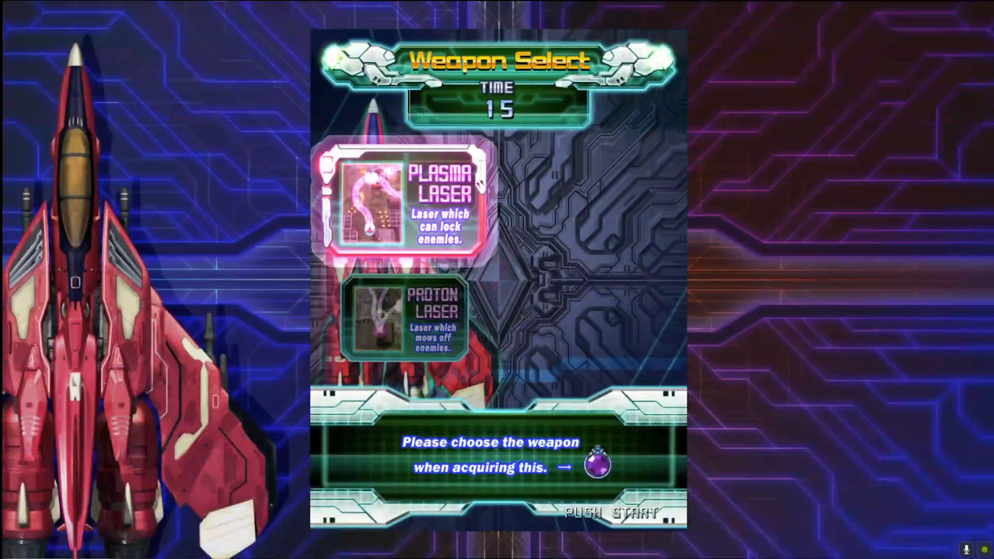